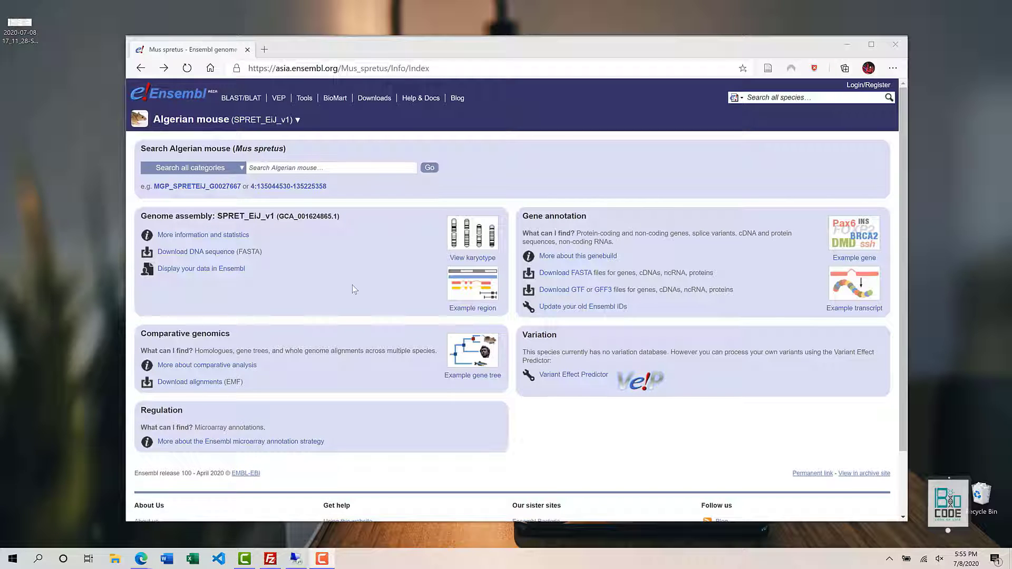
mouse_move(333, 149)
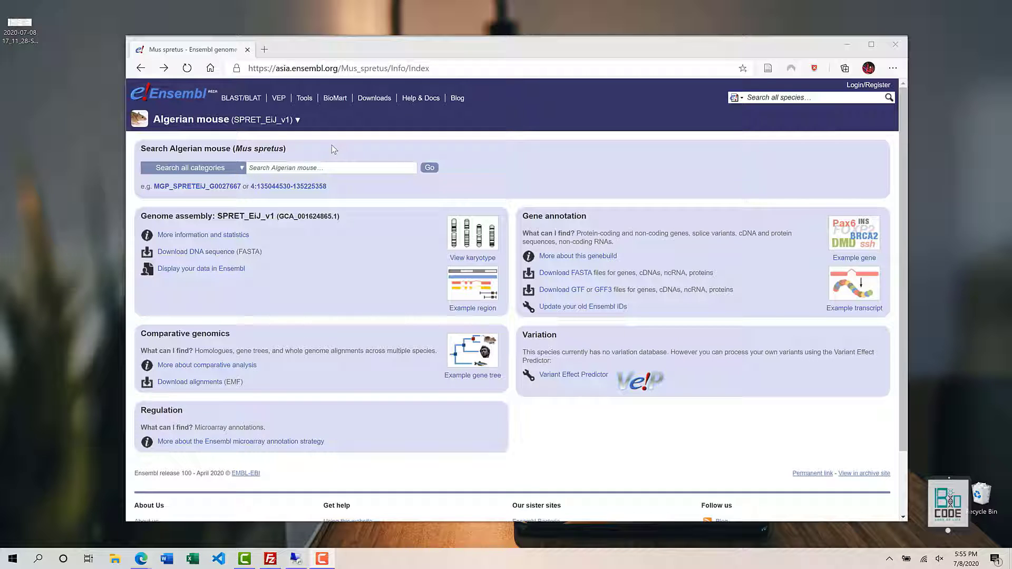
mouse_move(483, 61)
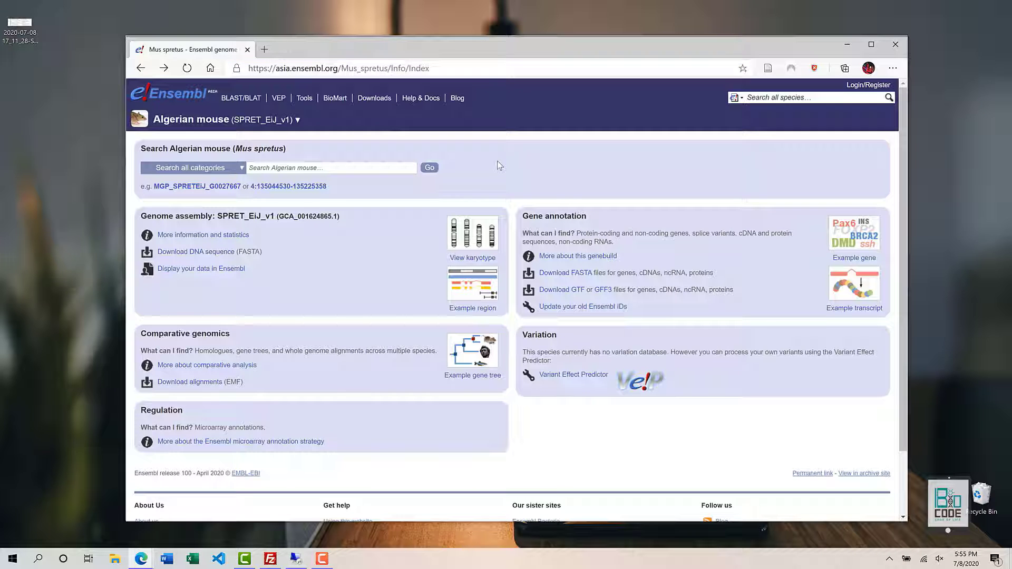
mouse_move(285, 326)
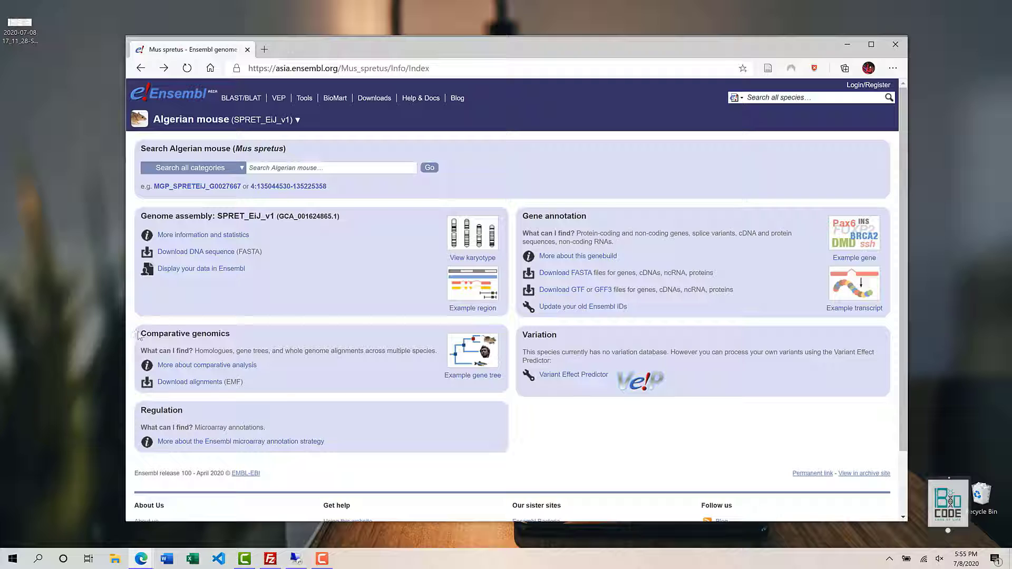
mouse_move(193, 386)
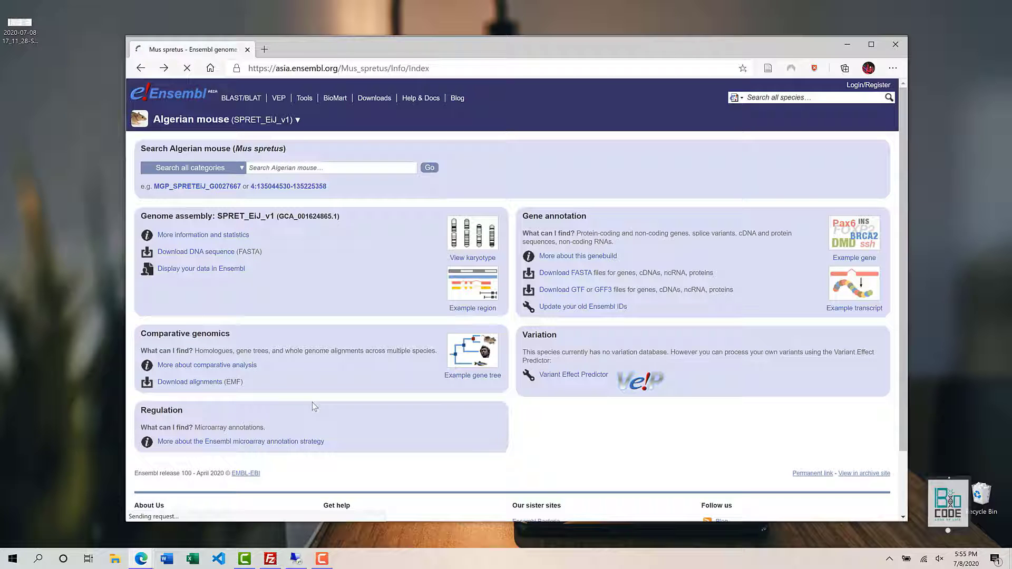
Navigate from the release-100 Compara EMF downloads into the homologies folder listing ncRNA and protein files.
click(201, 381)
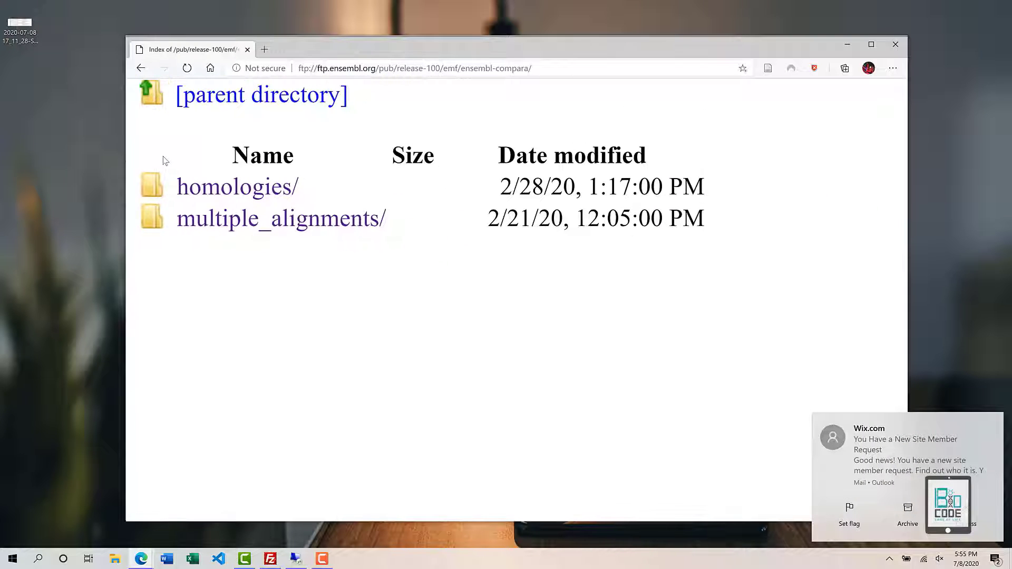
mouse_move(412, 265)
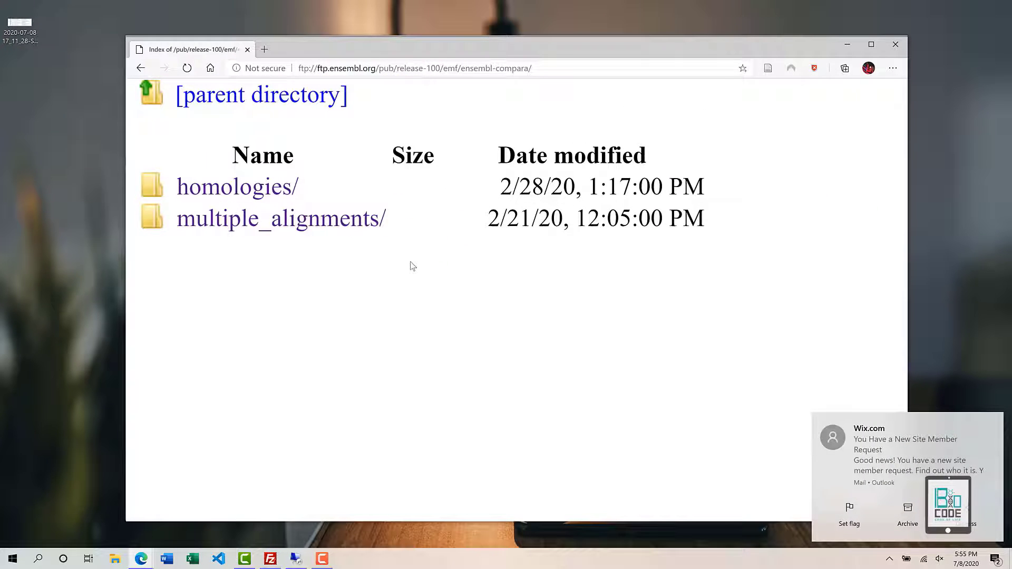
mouse_move(590, 354)
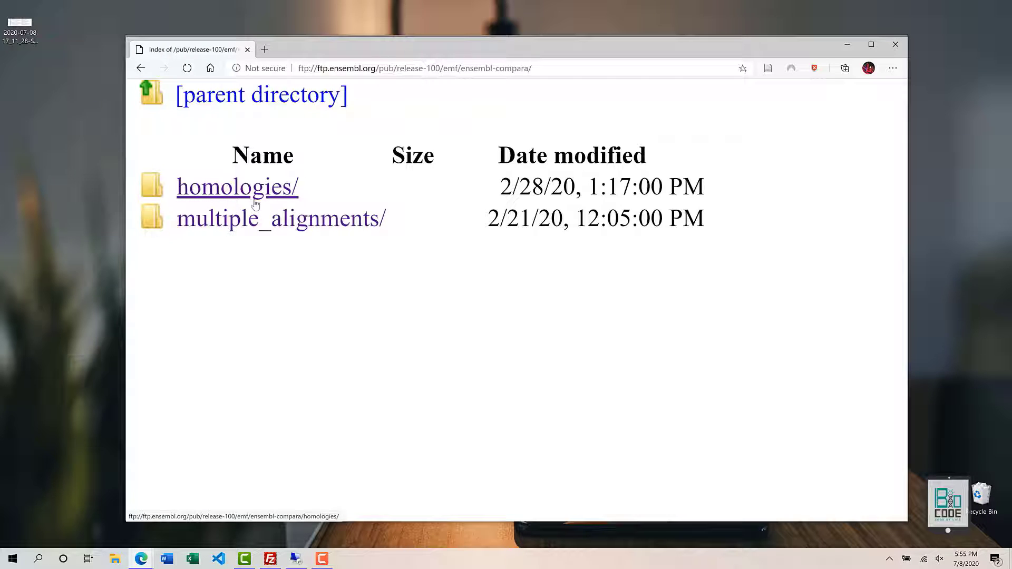
click(237, 187)
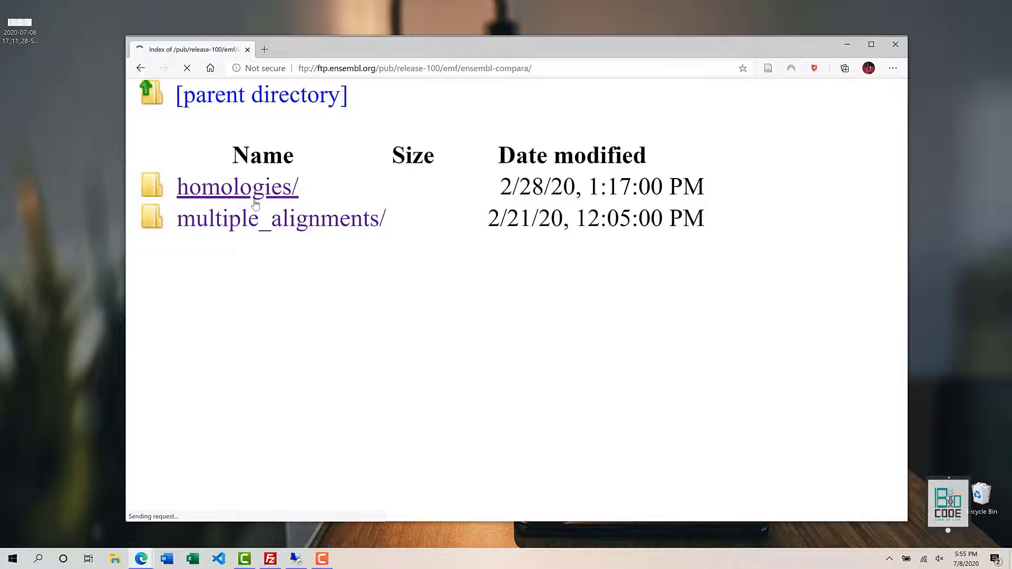
click(237, 187)
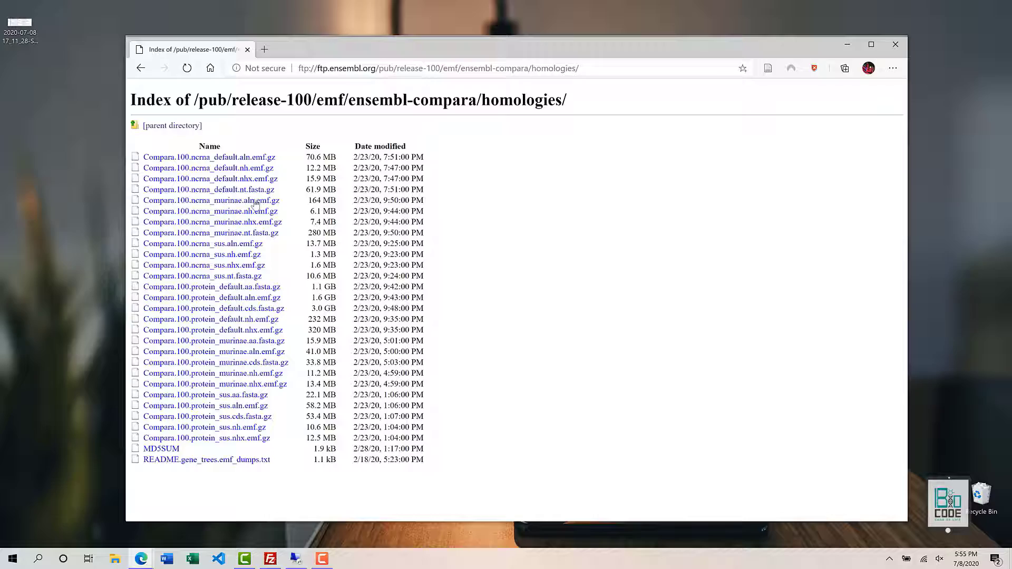
Locate Compara.100.protein_default.aa.fasta.gz in the listing and start its 1.1 GB download request.
scroll(down, 3)
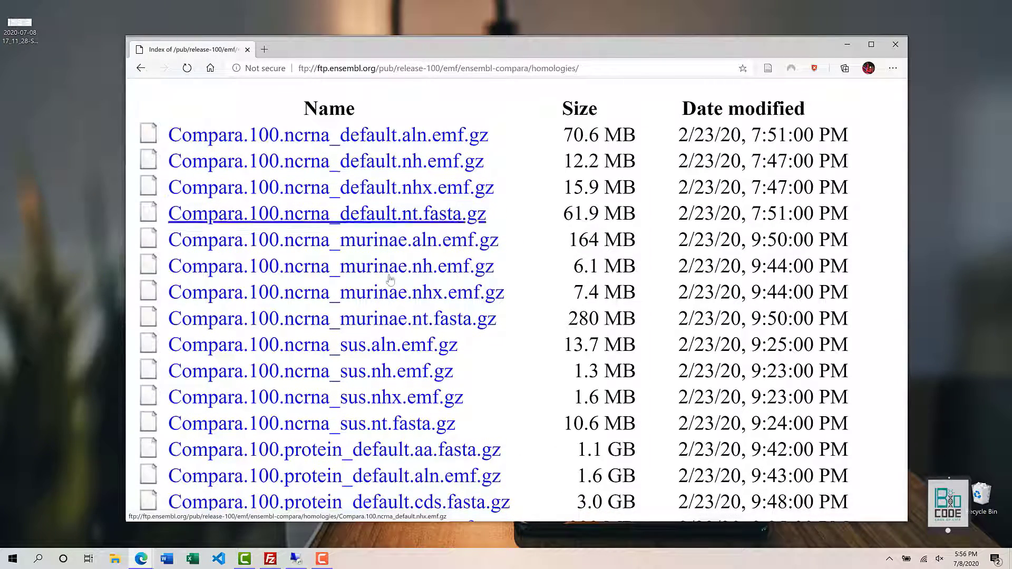
scroll(down, 3)
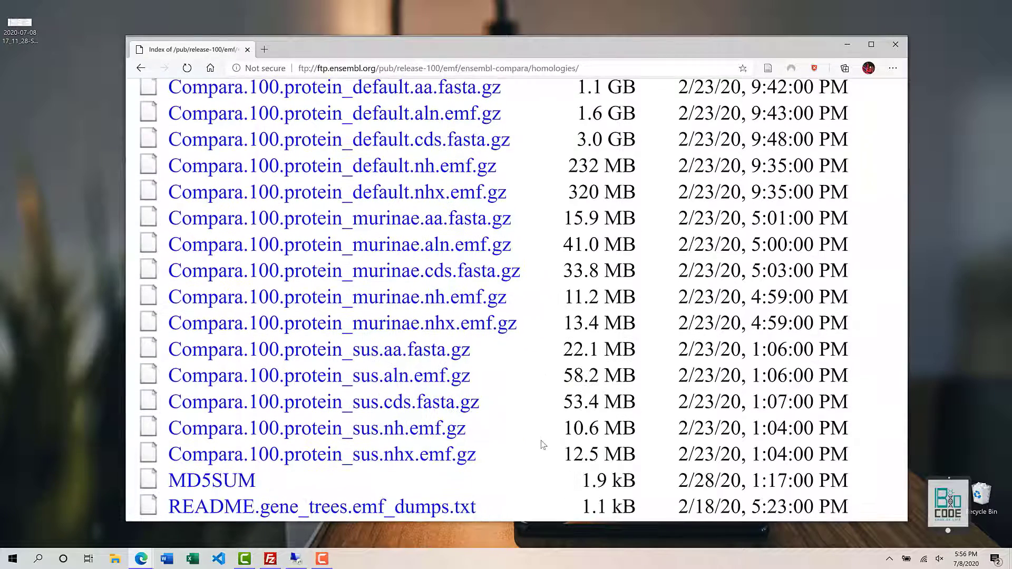
scroll(down, 3)
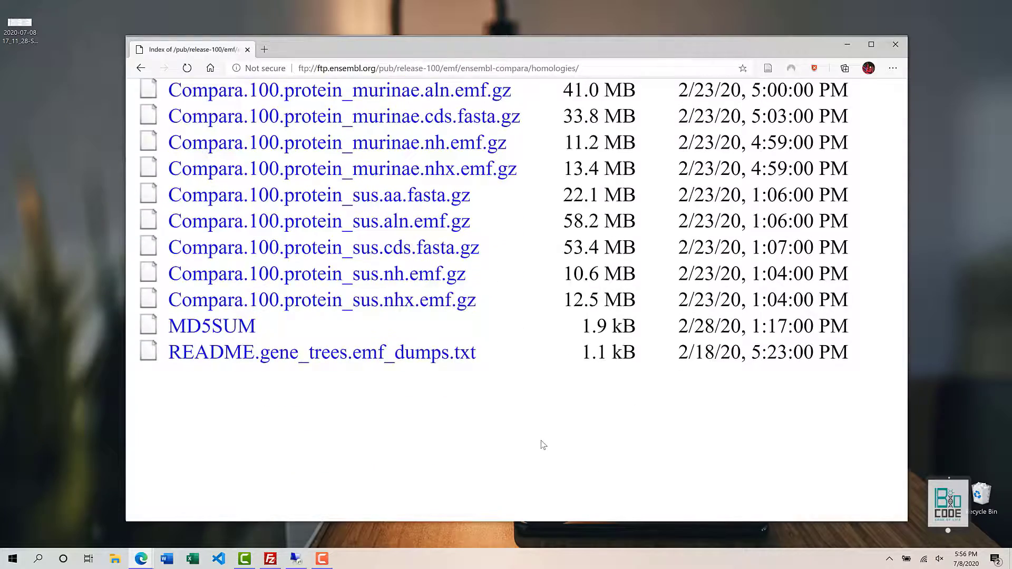
scroll(up, 3)
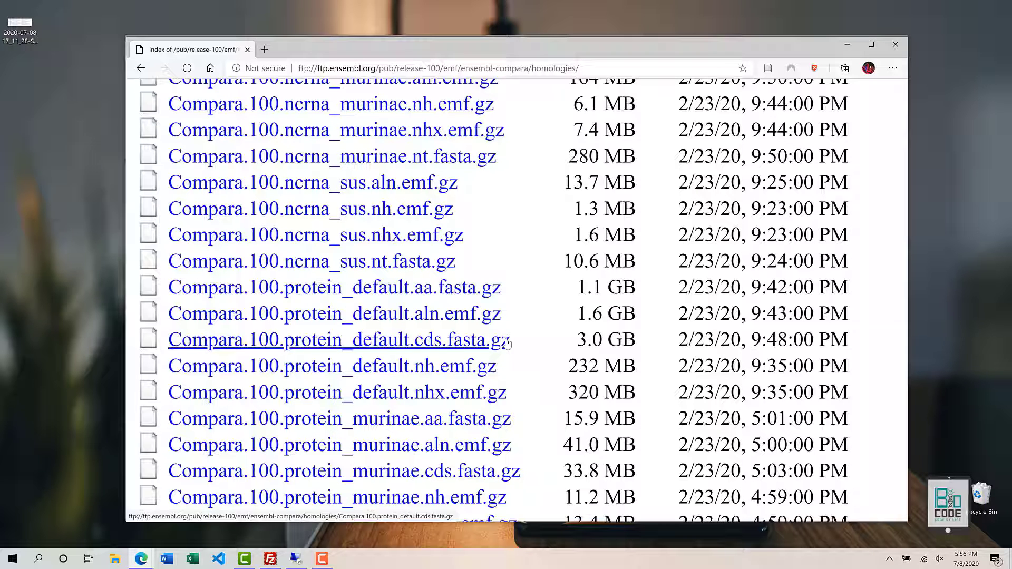
mouse_move(164, 347)
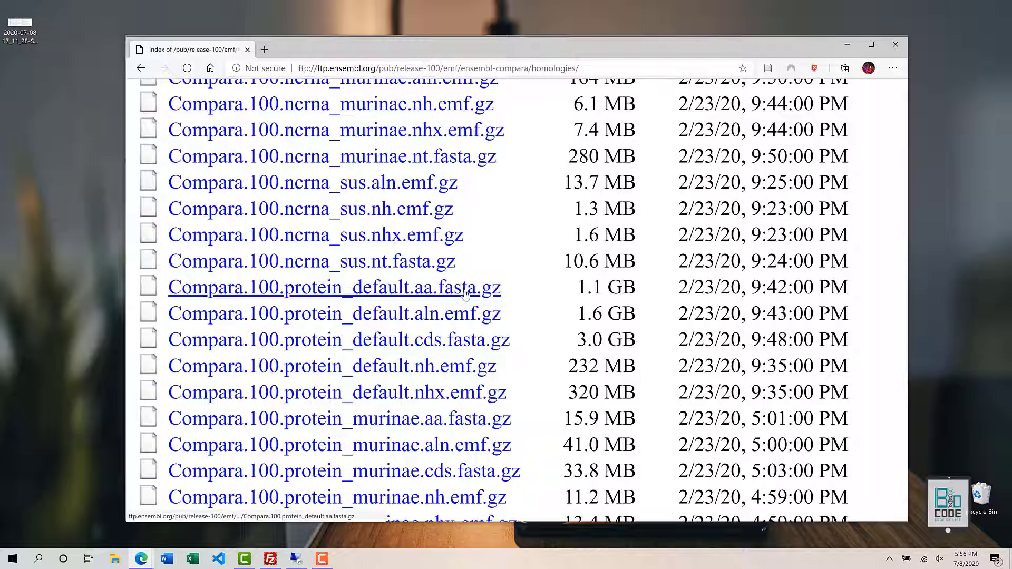
click(333, 287)
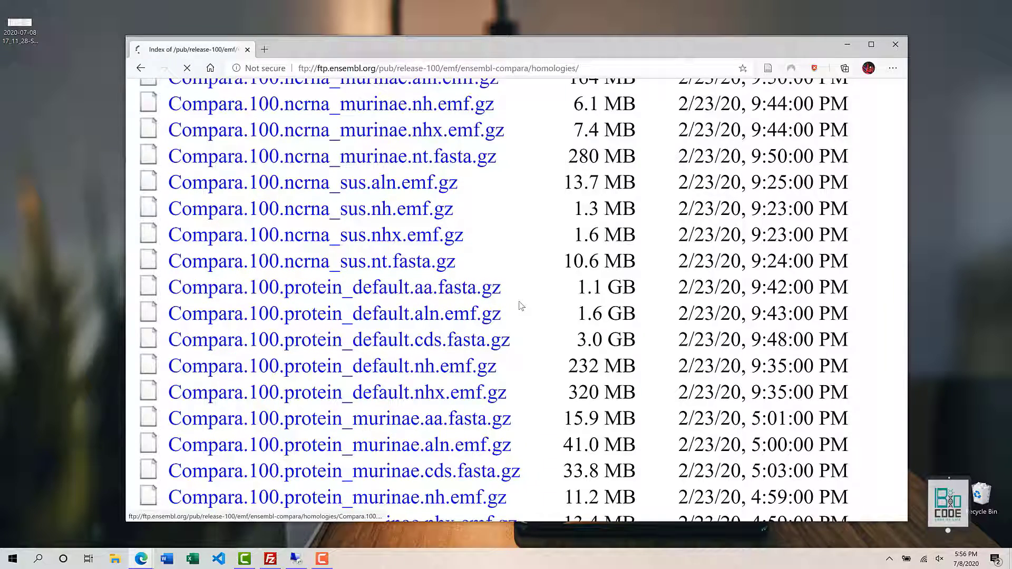
click(334, 288)
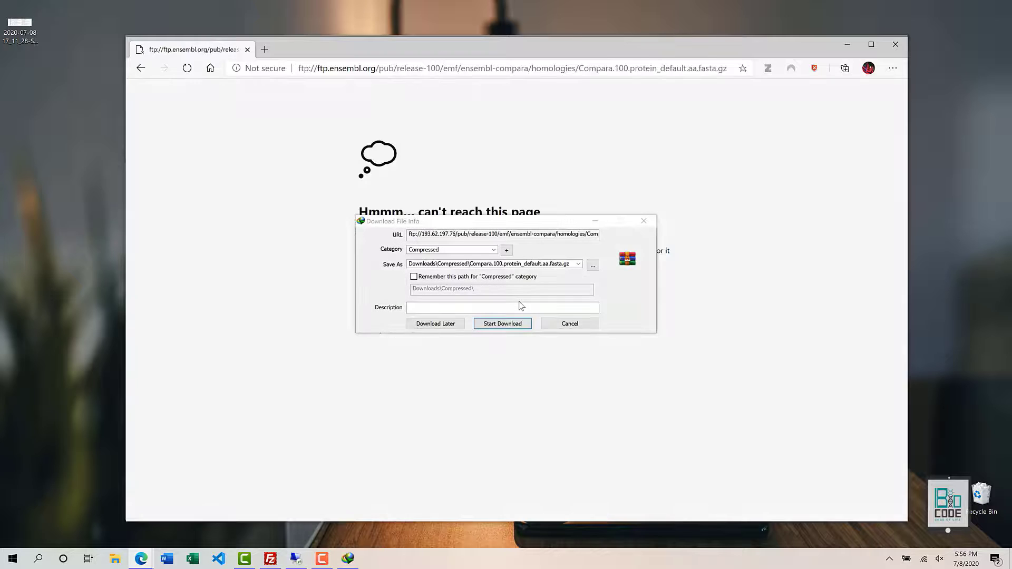
Start the IDM download so the 1.12 GB archive saves into Downloads\Compressed.
click(502, 323)
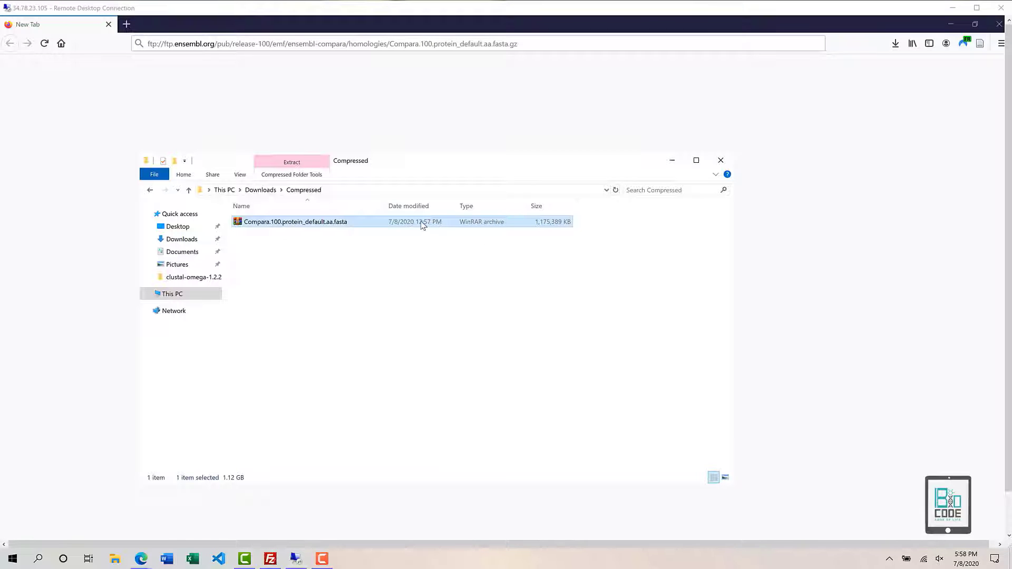
Show the context menu with WinRAR extraction choices for Compara.100.protein_default.aa.fasta.
right_click(295, 221)
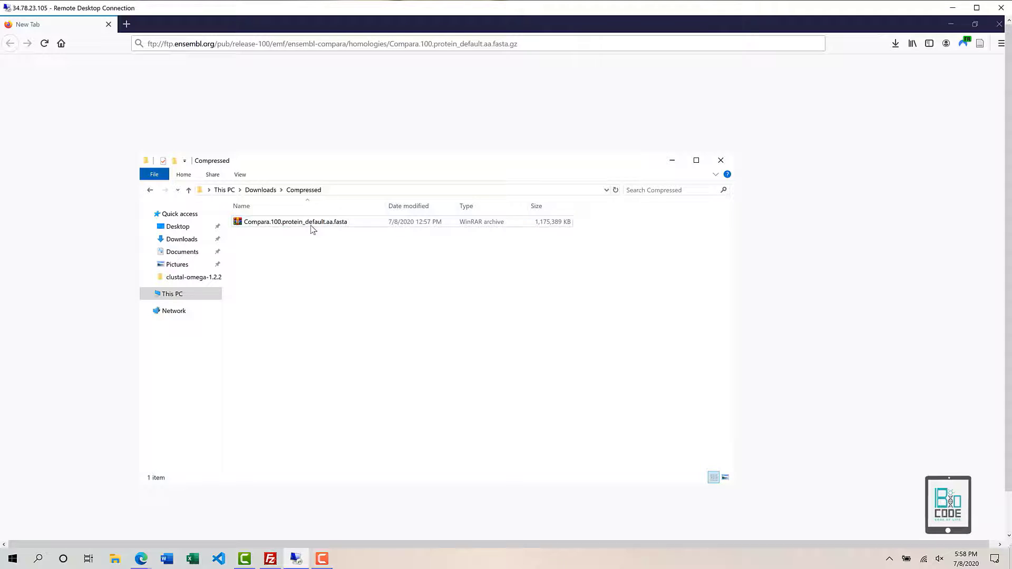
right_click(296, 221)
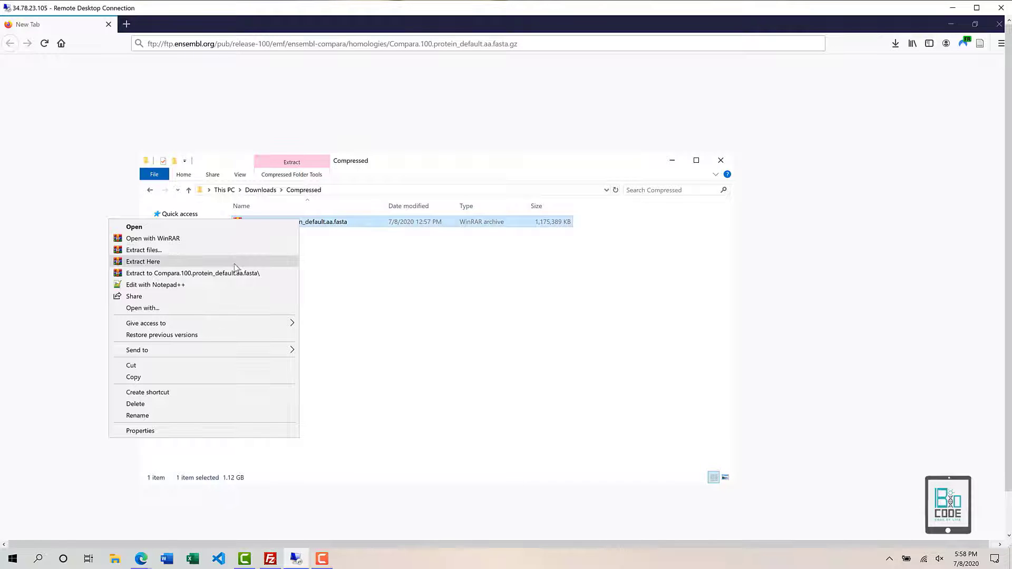
Extract the protein FASTA archive here into the Compressed folder with WinRAR.
click(143, 262)
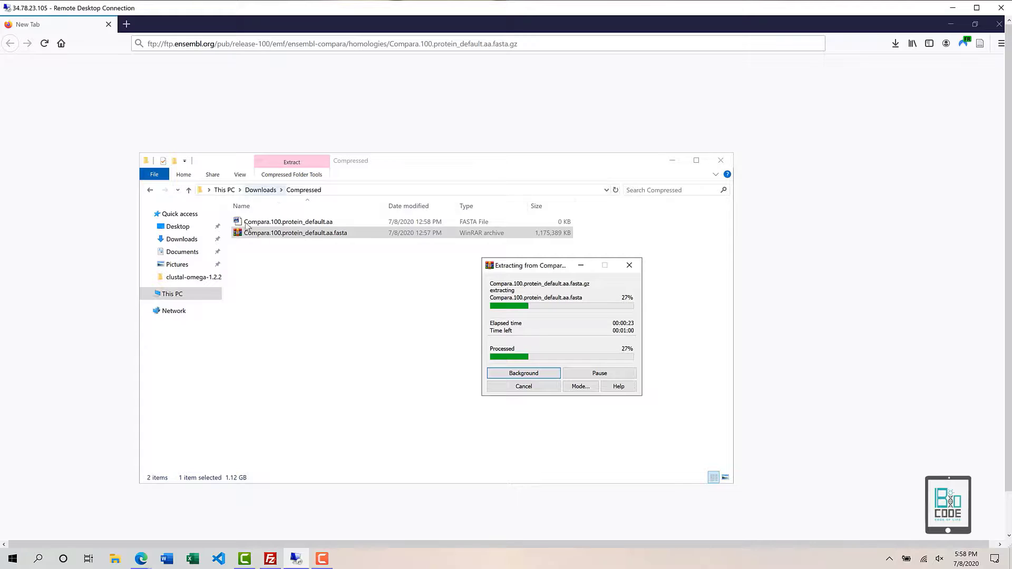
mouse_move(348, 340)
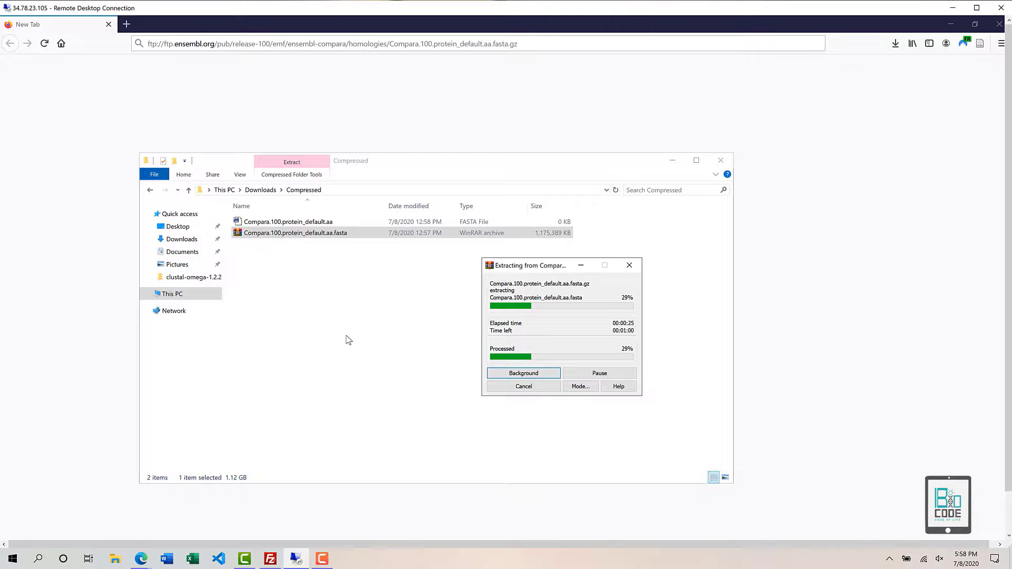